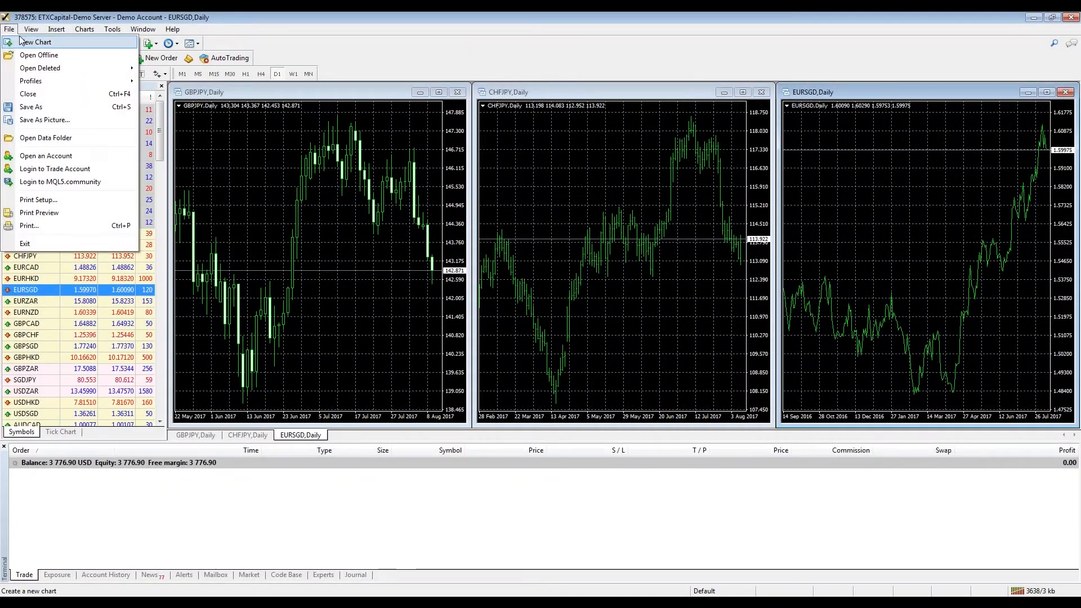
- Dismiss the trade account login prompt twice without logging in
click(54, 169)
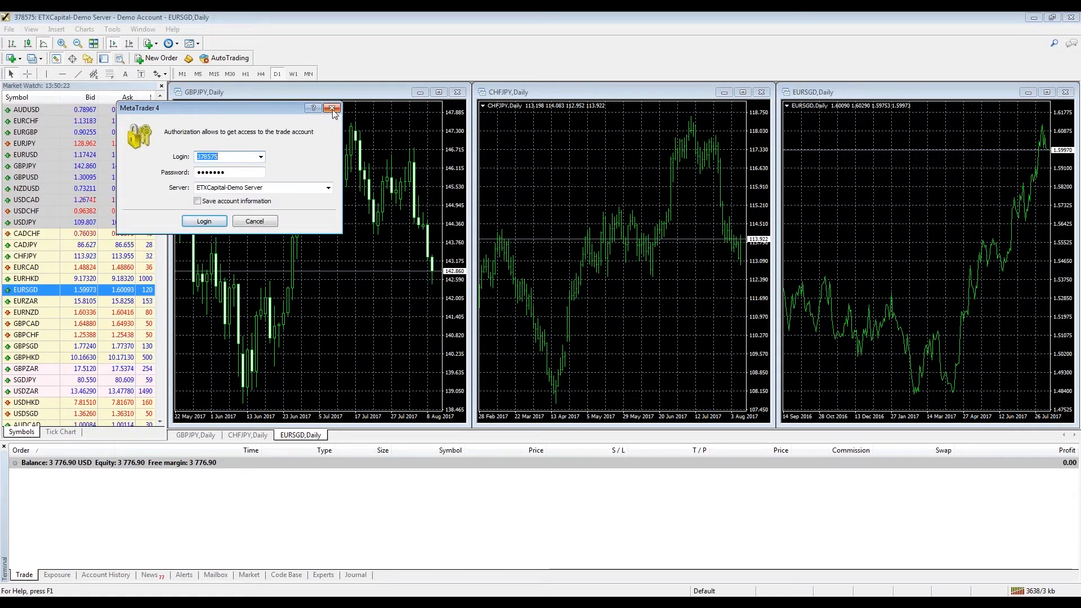
click(332, 108)
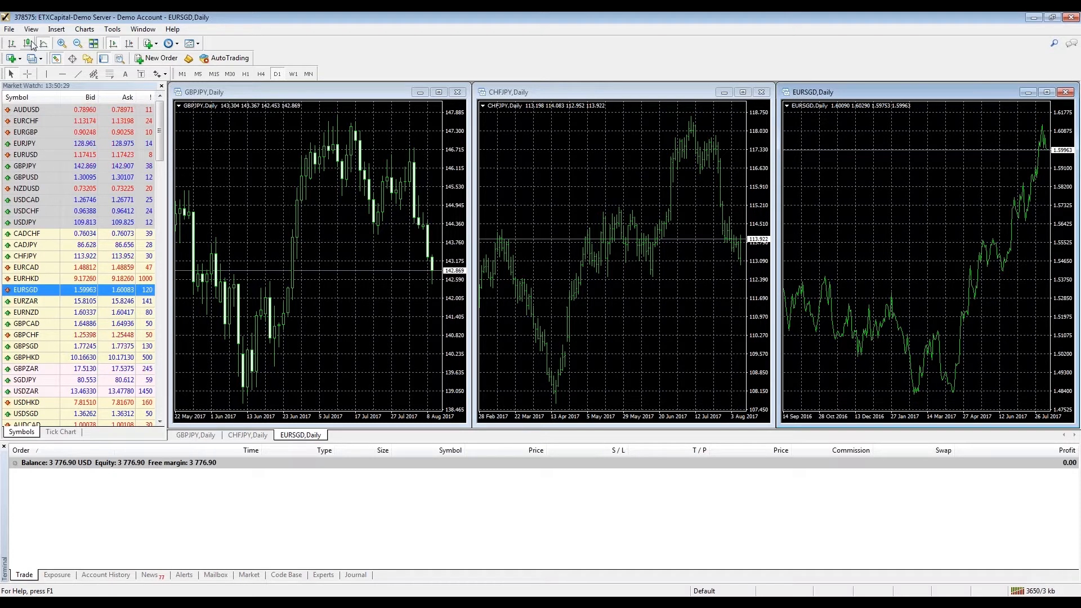
click(9, 29)
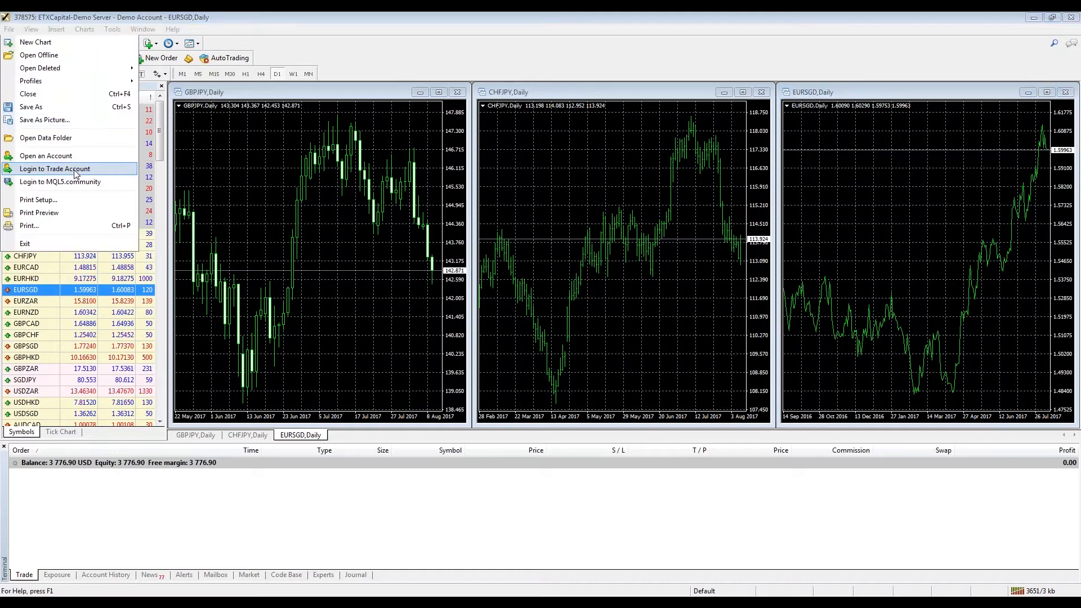
click(54, 168)
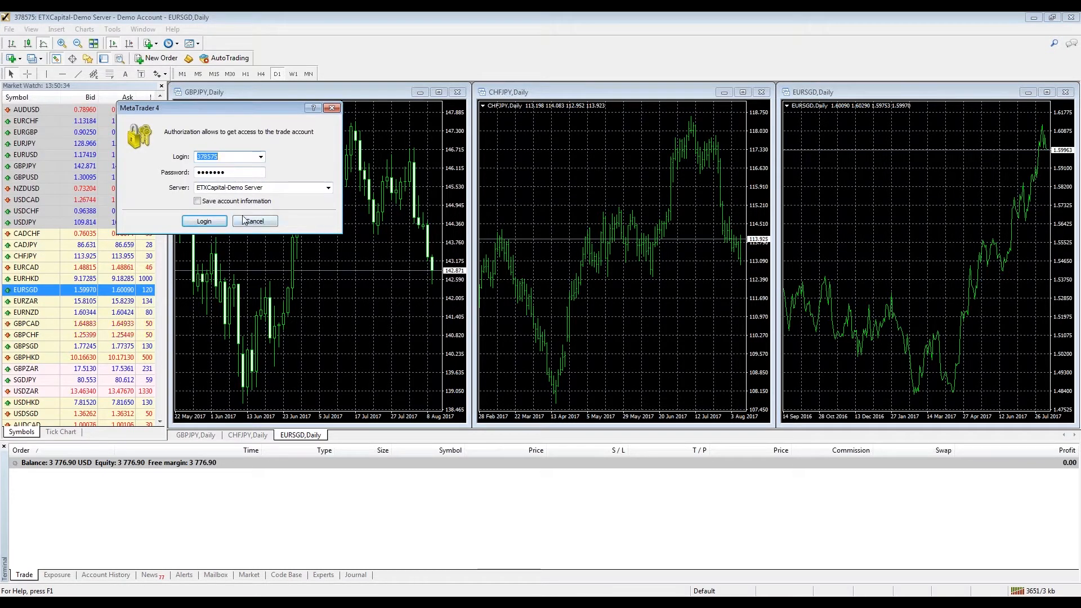
click(203, 221)
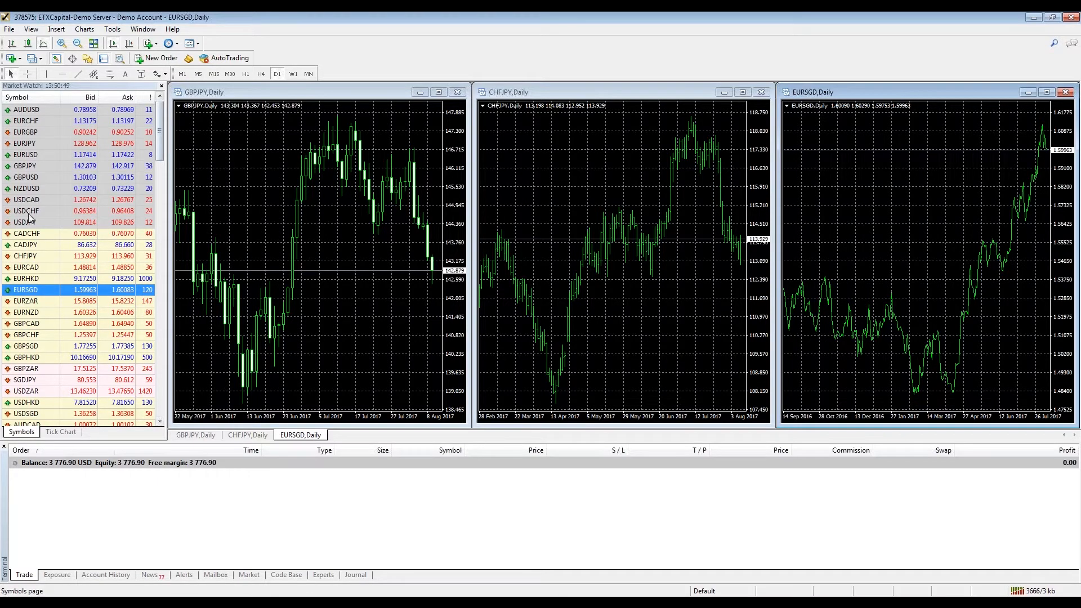
- Use Show All from the CHFJPY context menu and scroll the Market Watch list
right_click(28, 255)
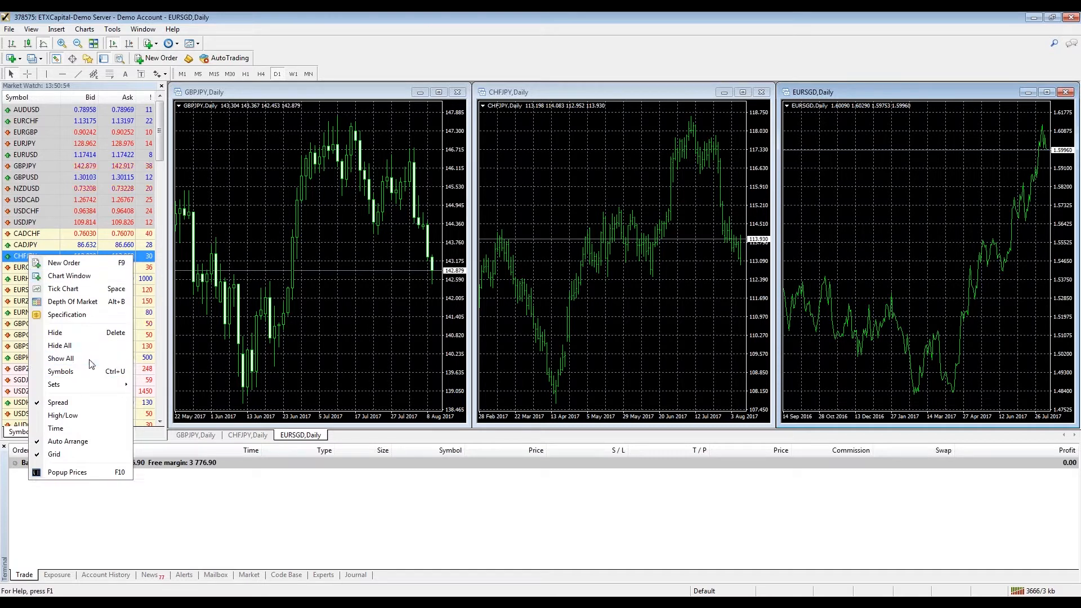
click(60, 357)
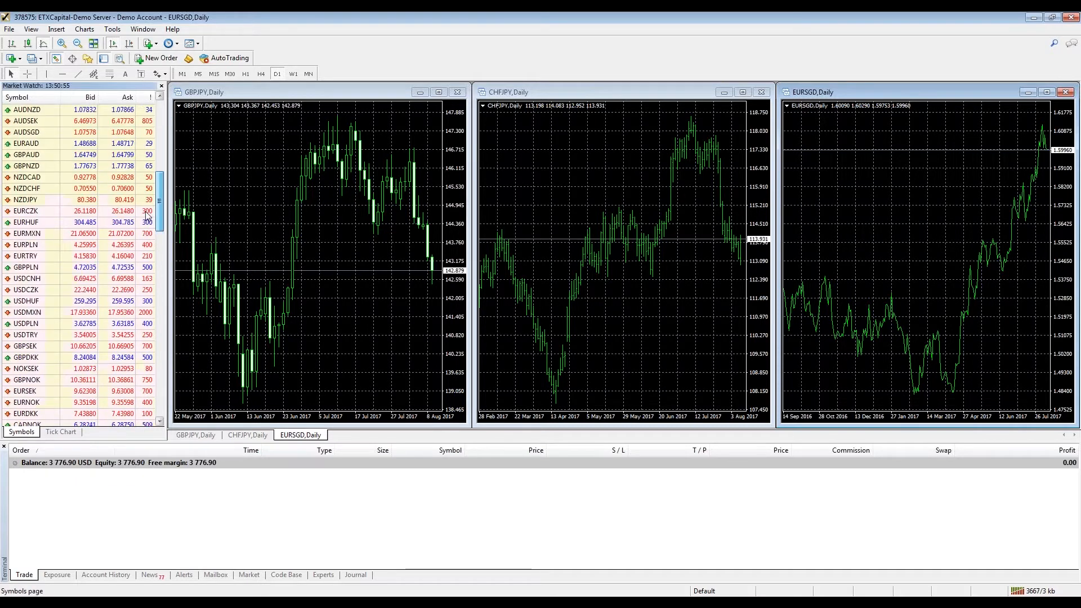
scroll(down, 3)
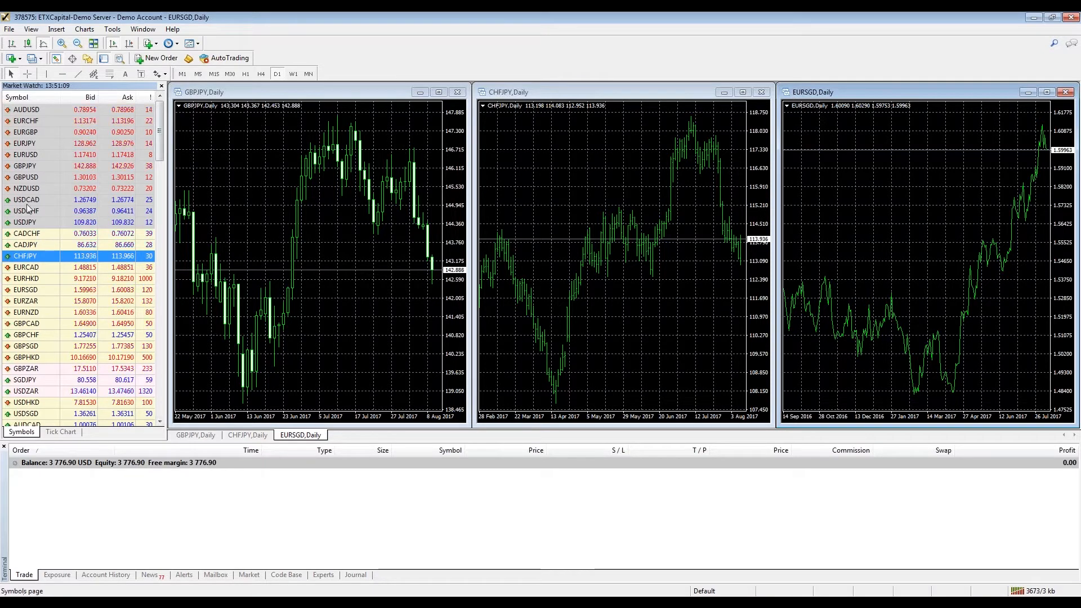
- Open a chart from USDCAD and switch it to EURUSD via quick navigation
right_click(26, 200)
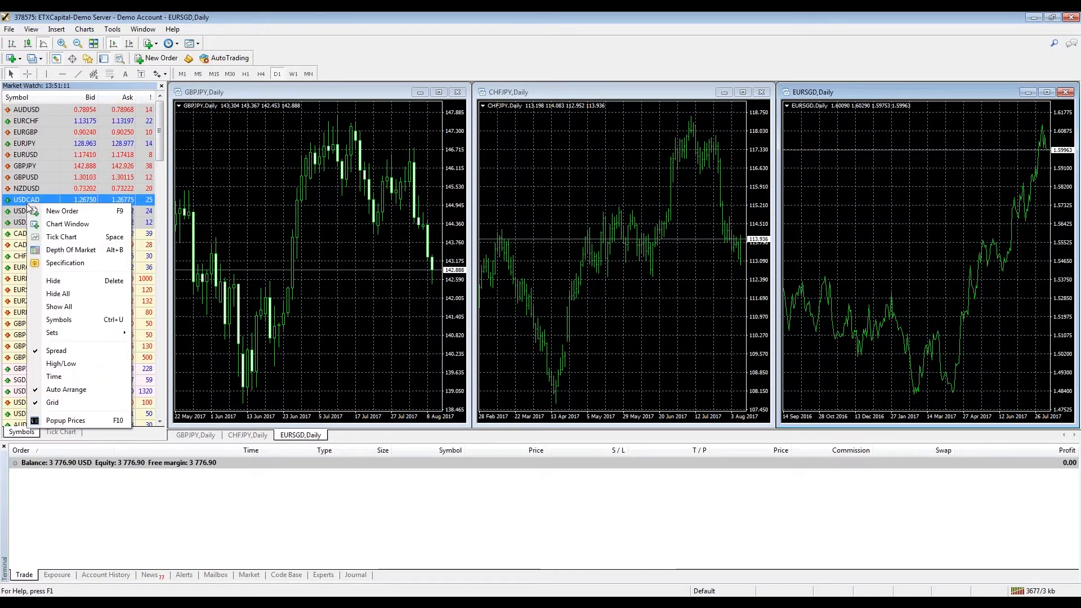
mouse_move(68, 223)
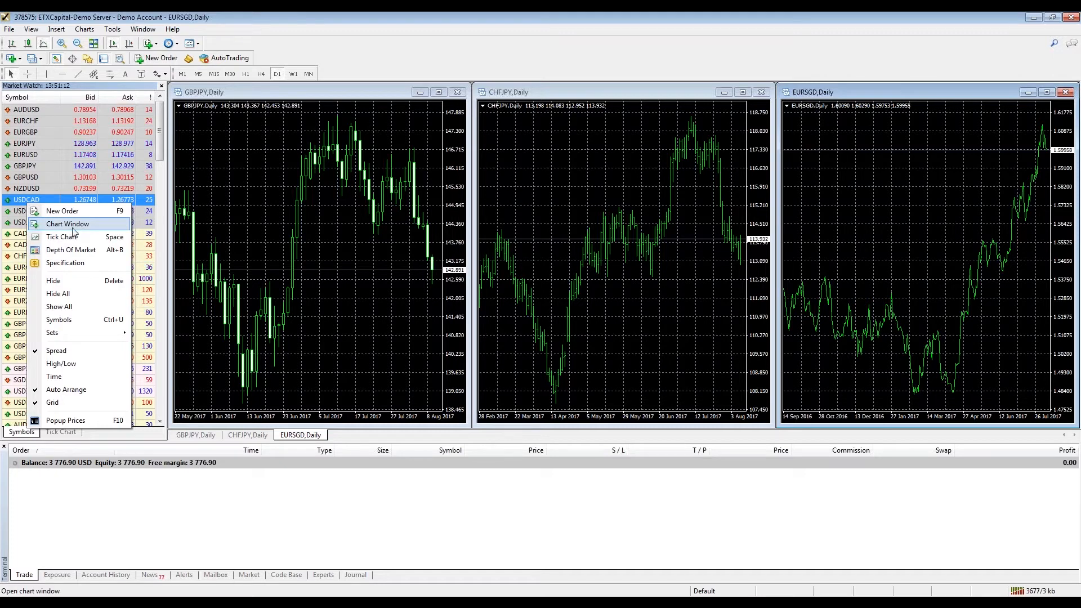
click(68, 223)
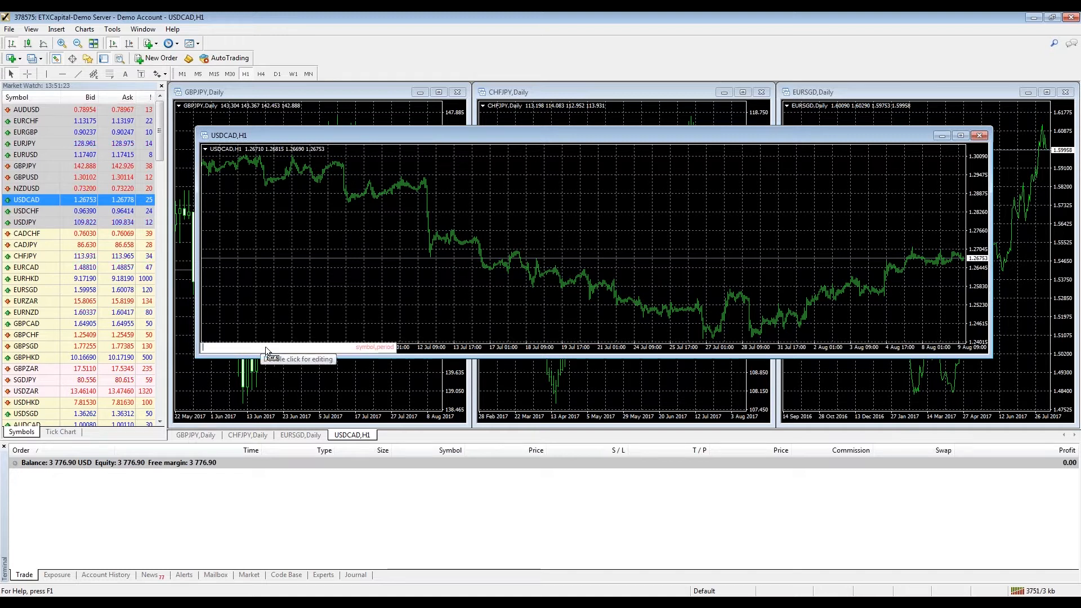
text(EUR)
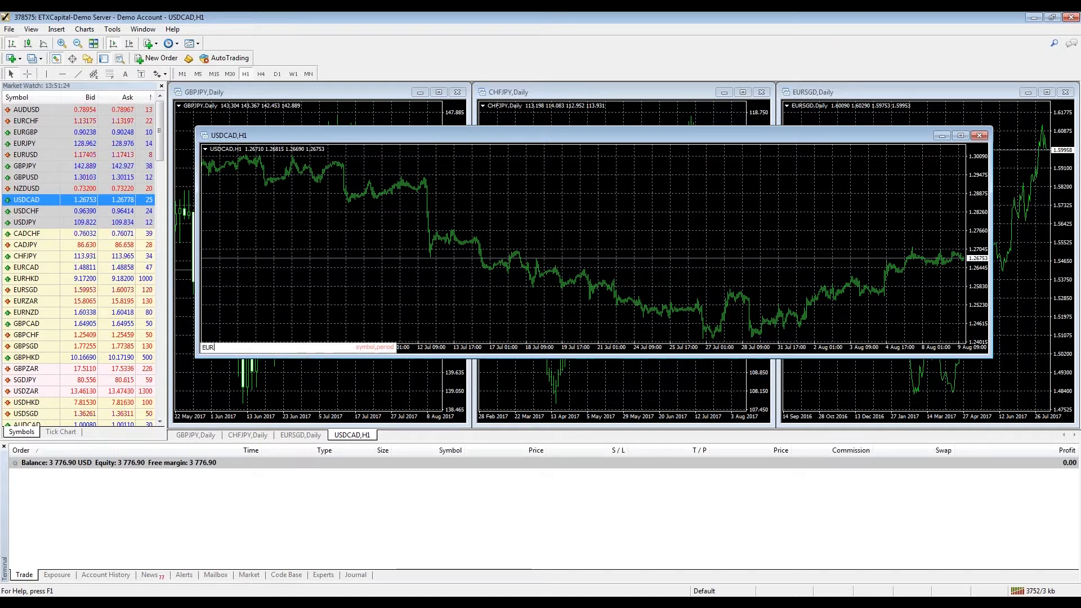
text(US)
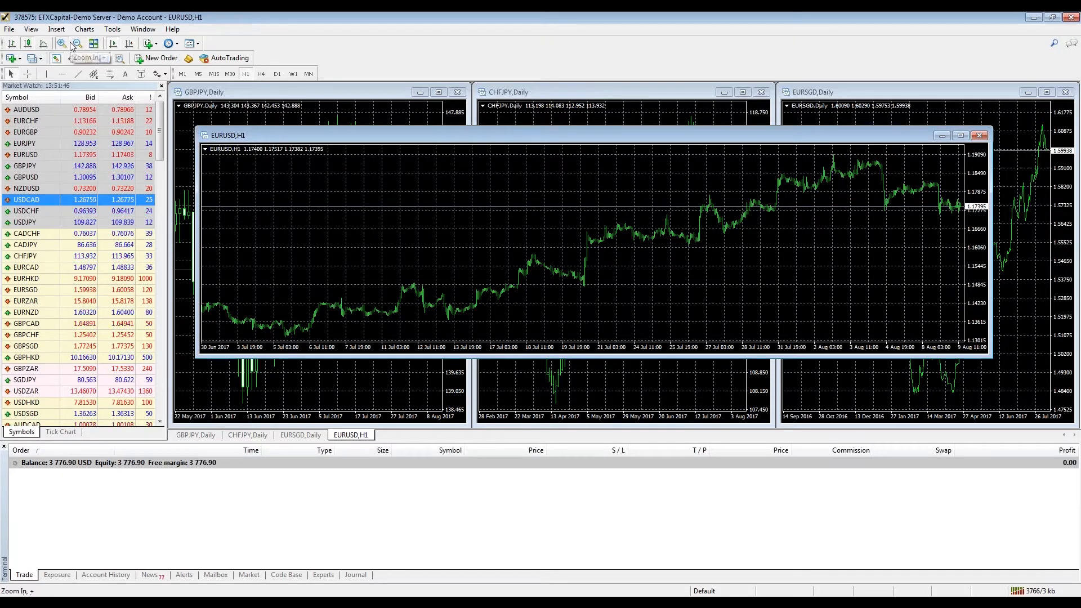
- Zoom in, return to candlesticks after trying line style, and step timeframes to M30
click(61, 43)
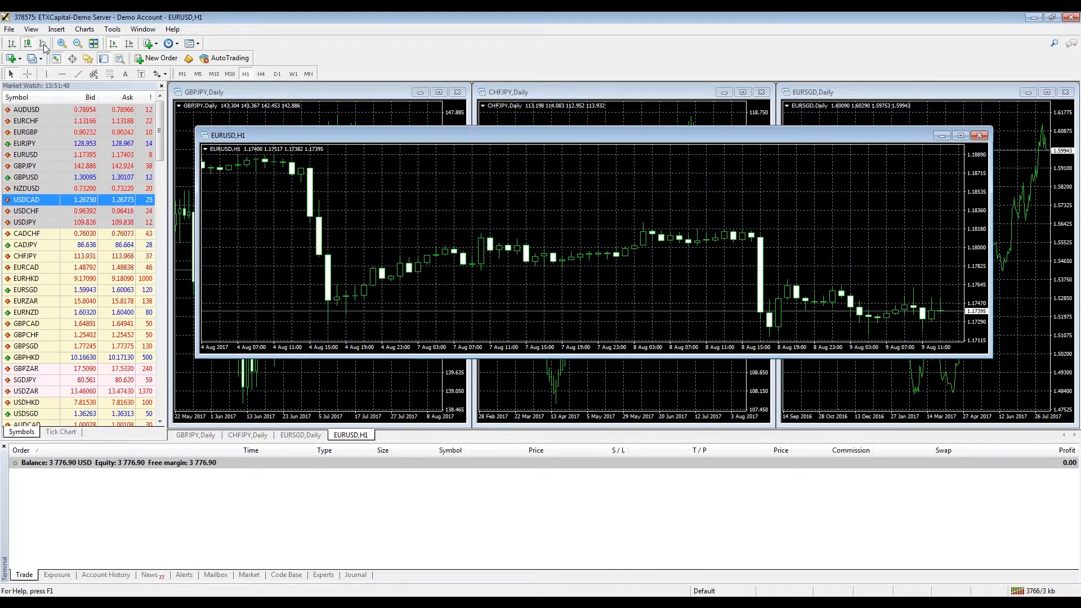
click(42, 43)
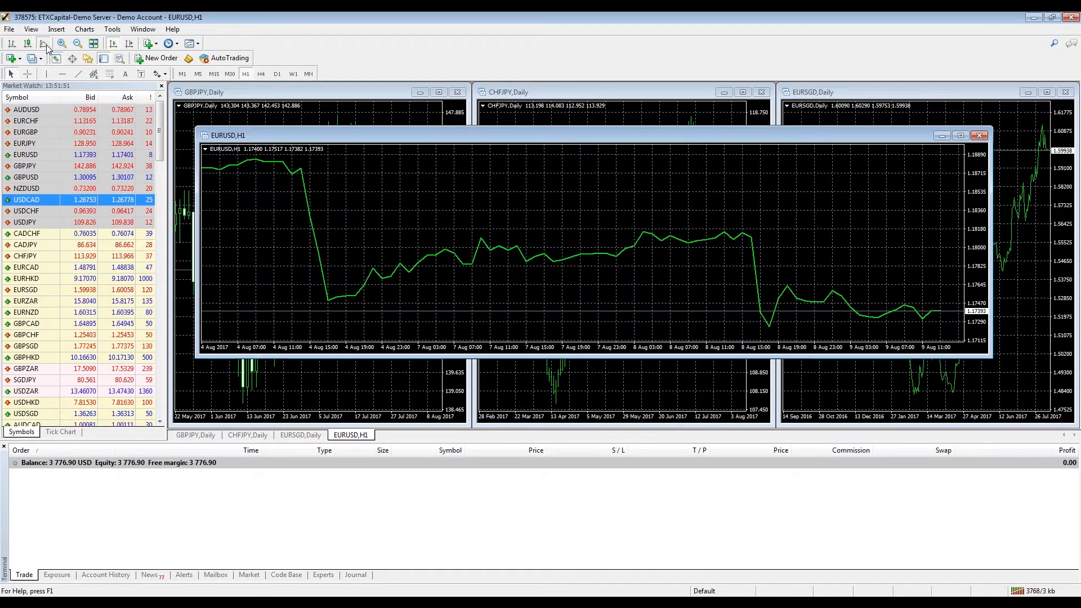
click(29, 43)
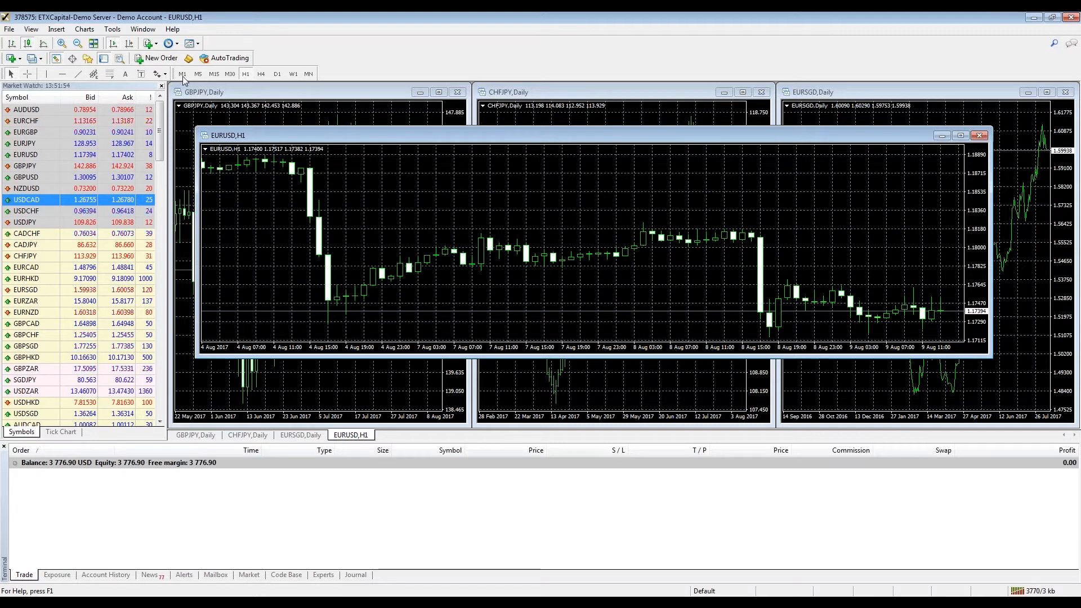
click(197, 74)
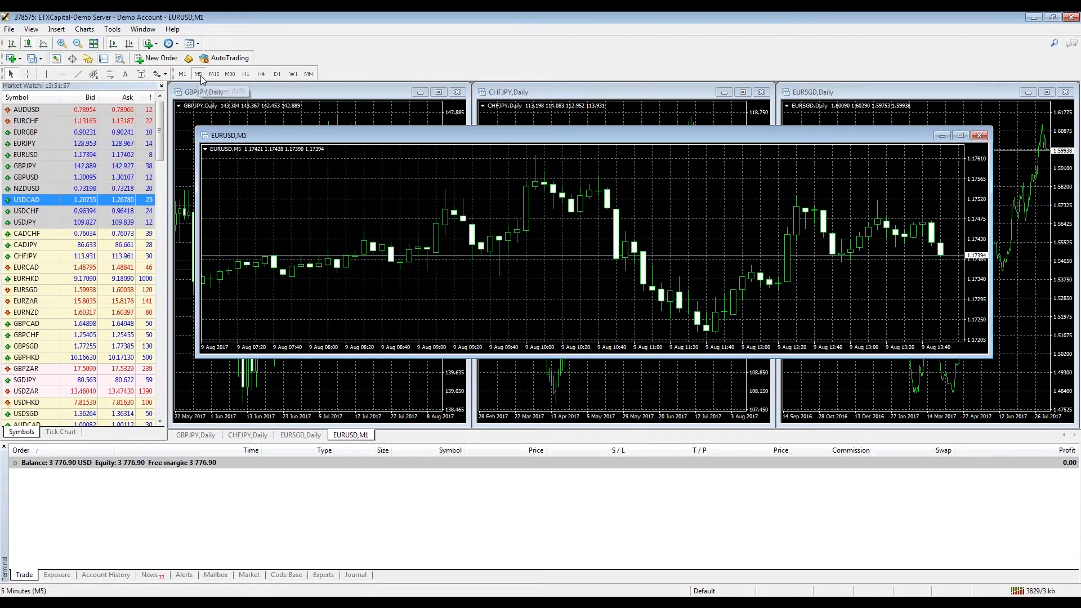
click(213, 73)
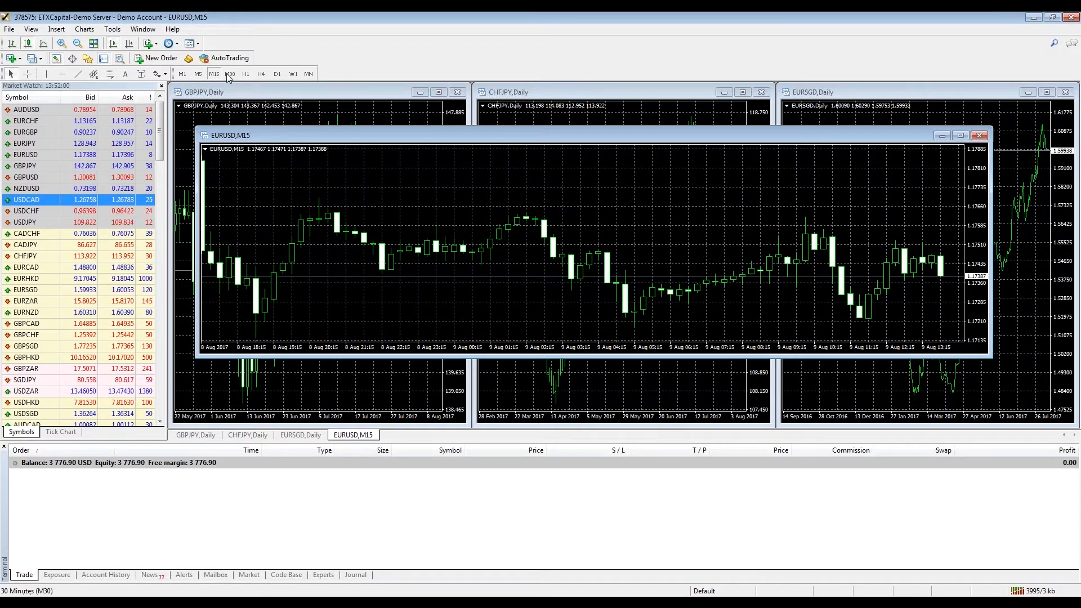
click(230, 74)
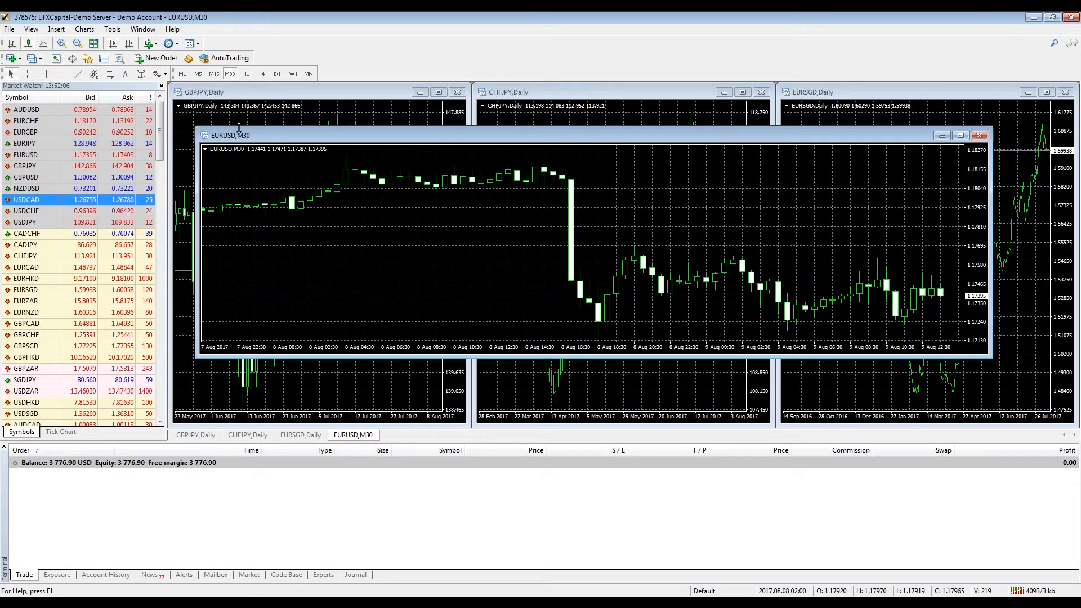
mouse_move(102, 58)
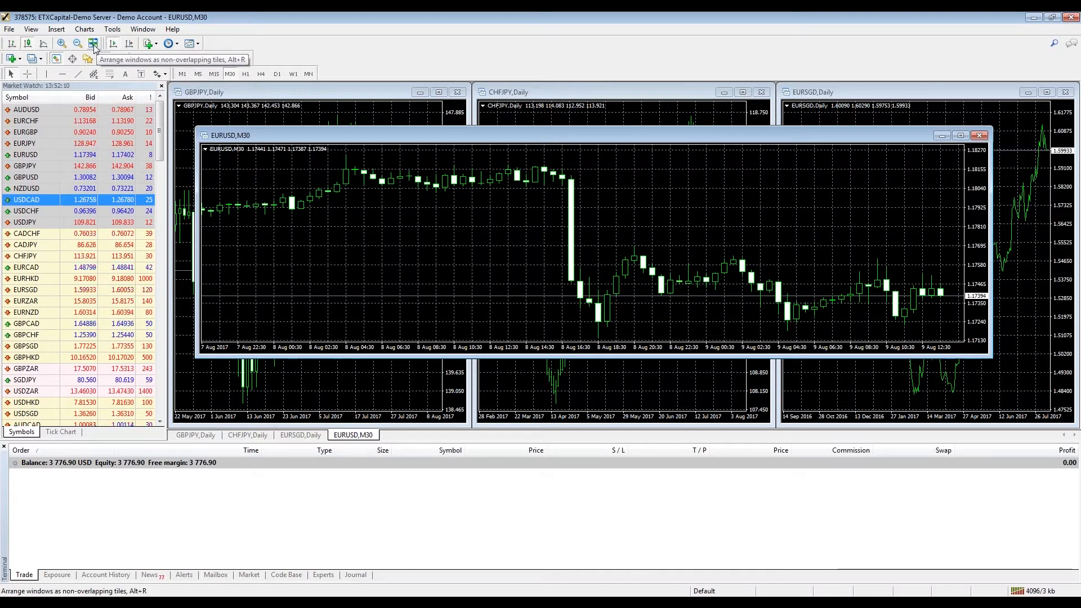
- Tile the four charts vertically, then horizontally, then cascade them
click(93, 43)
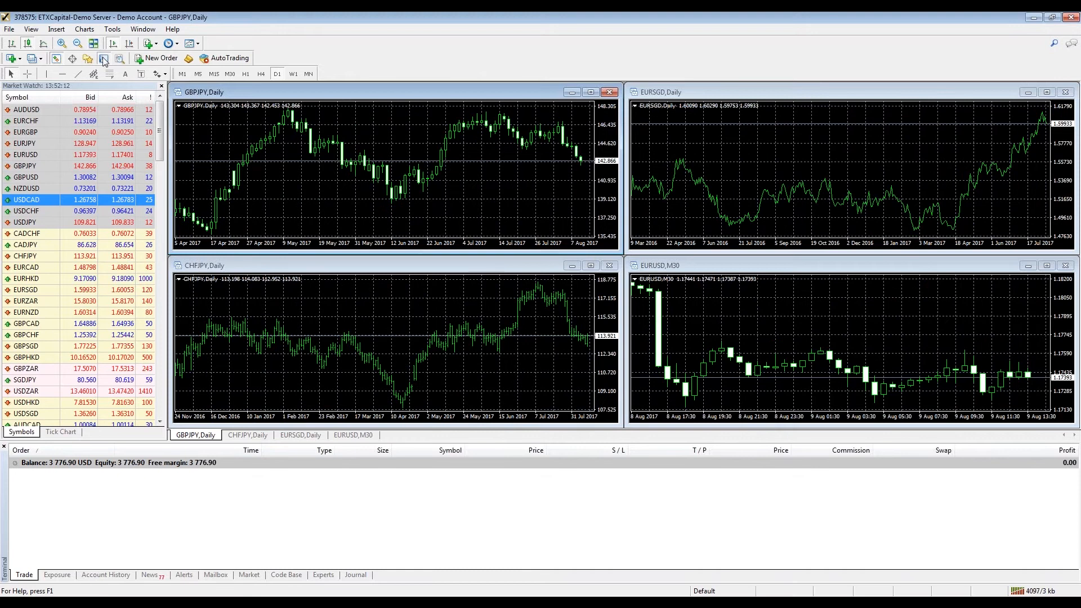
mouse_move(93, 58)
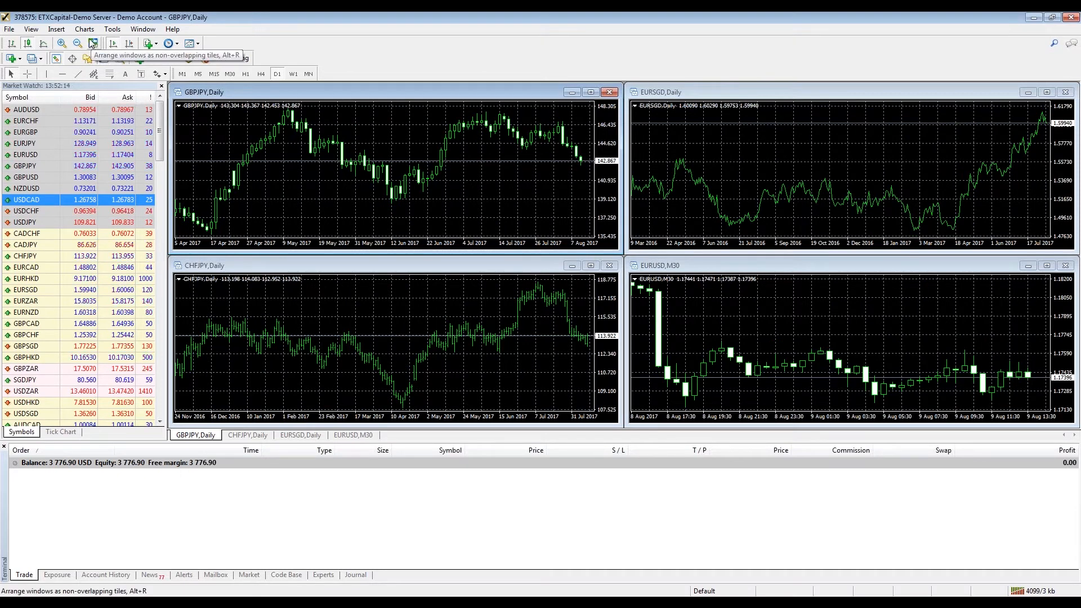
click(143, 29)
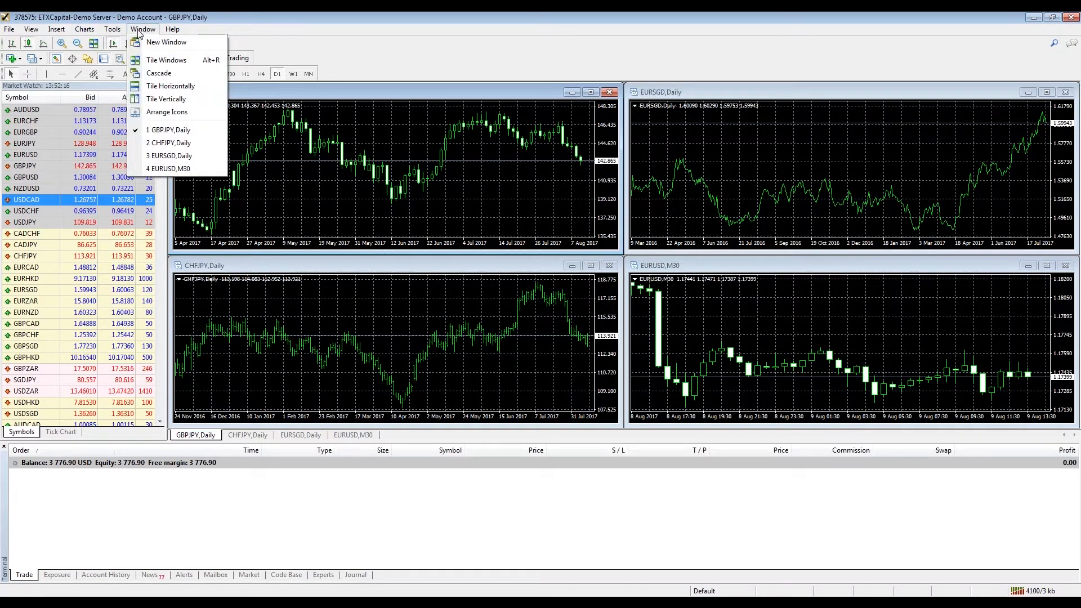
click(166, 99)
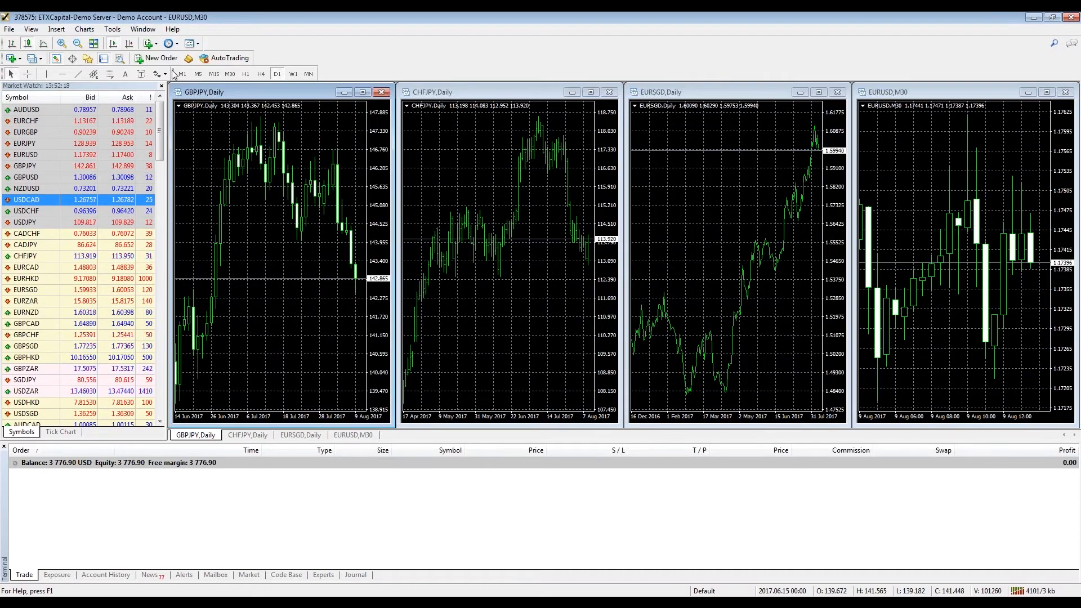
click(142, 28)
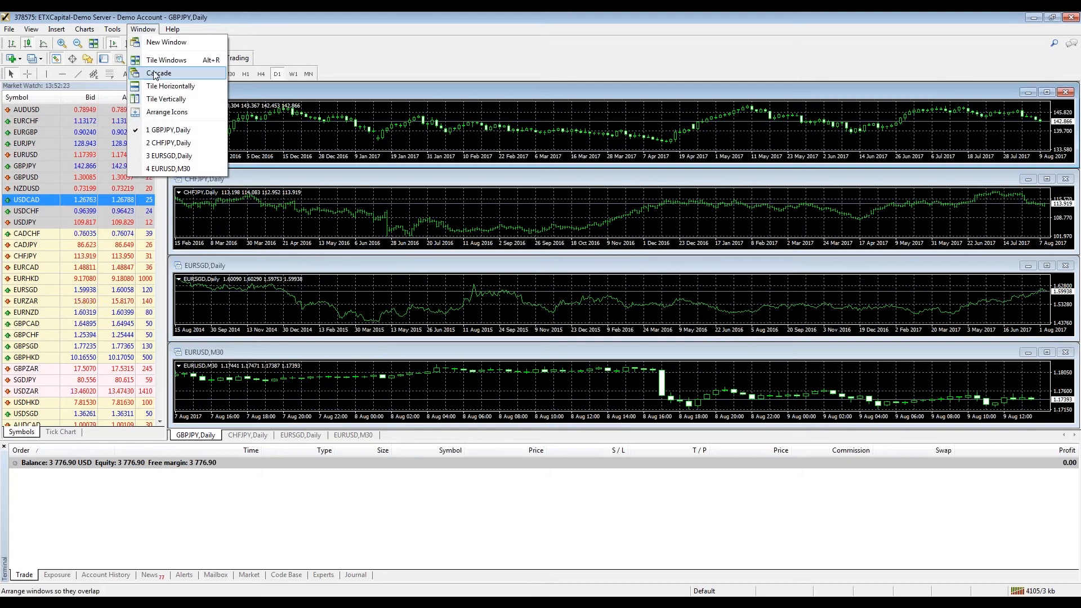
click(159, 73)
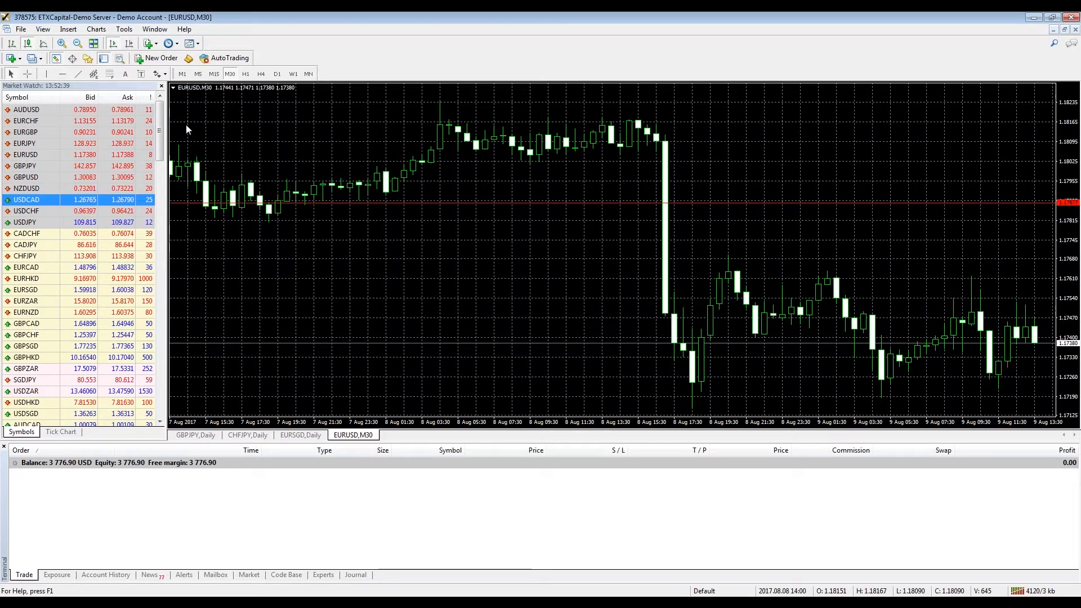
mouse_move(46, 74)
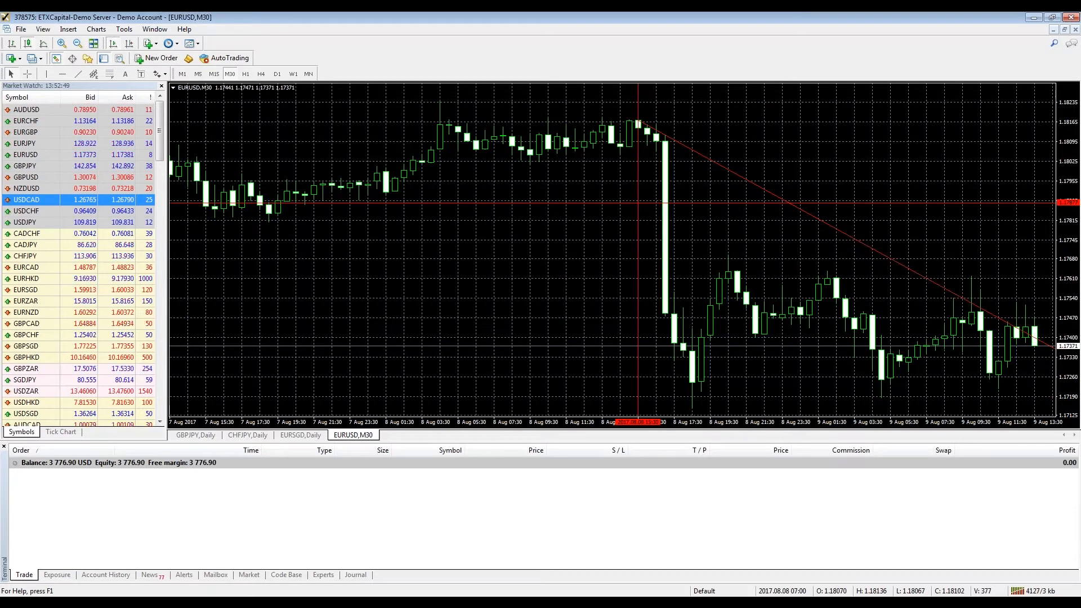
- Open a top menu-bar menu on the EURUSD M30 chart
click(67, 29)
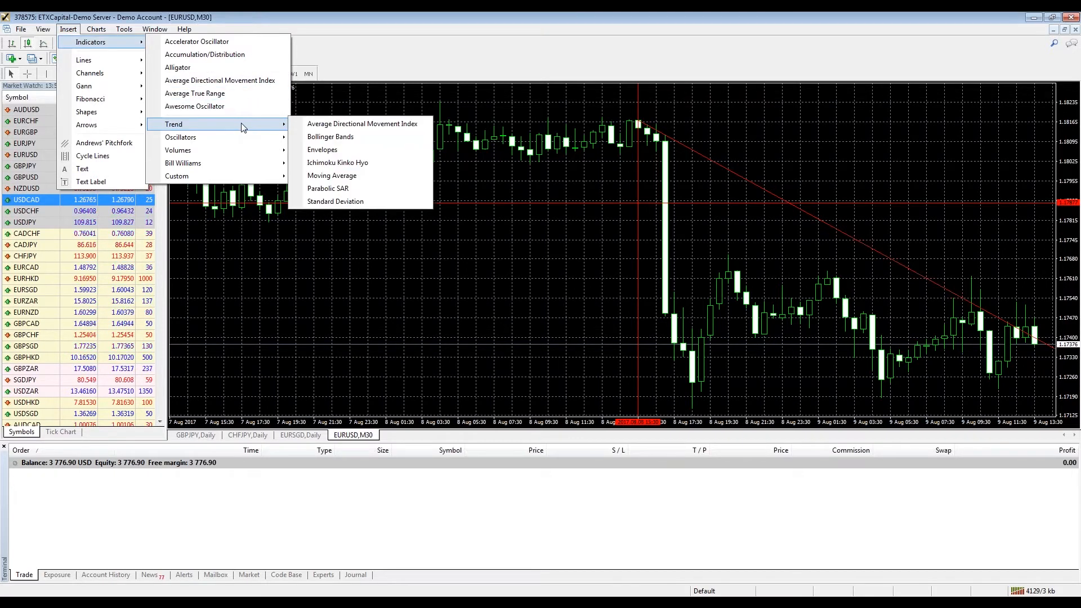
mouse_move(331, 175)
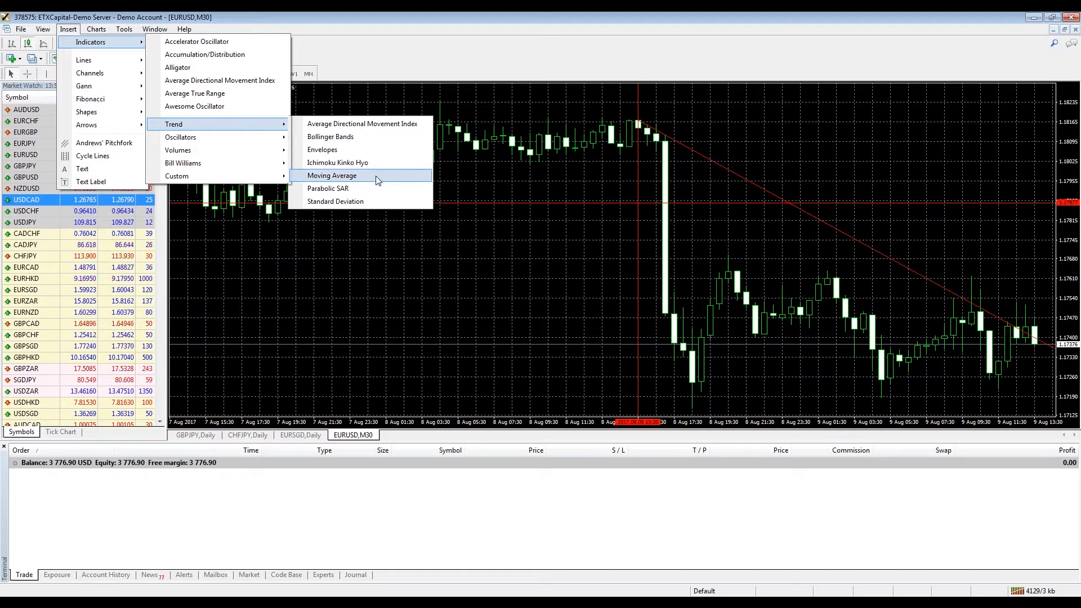
- Overlay a 200-period Moving Average on EURUSD and switch the chart to D1
click(331, 175)
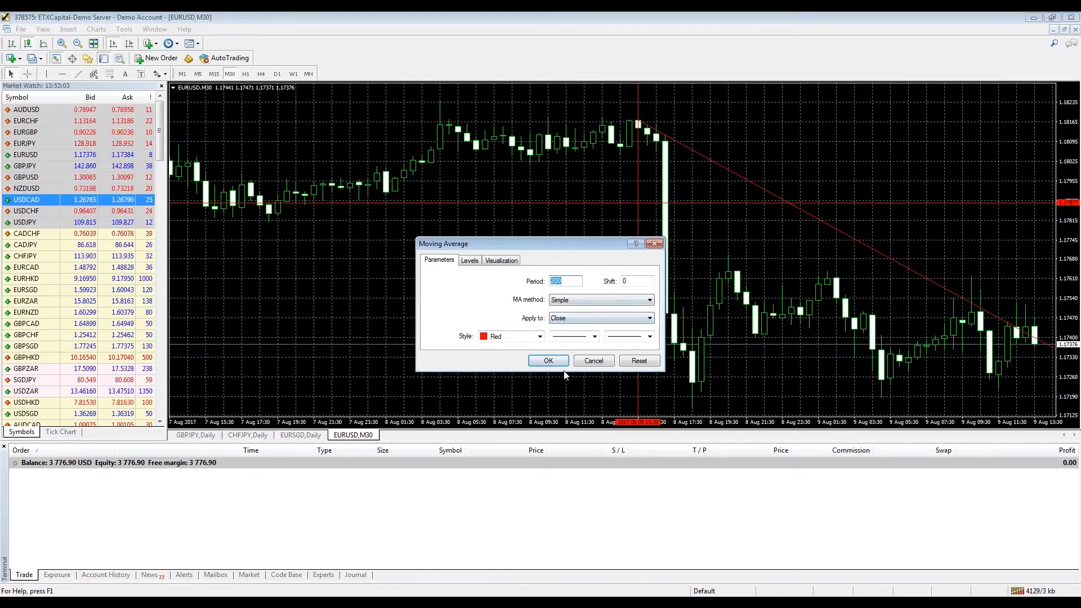
click(548, 360)
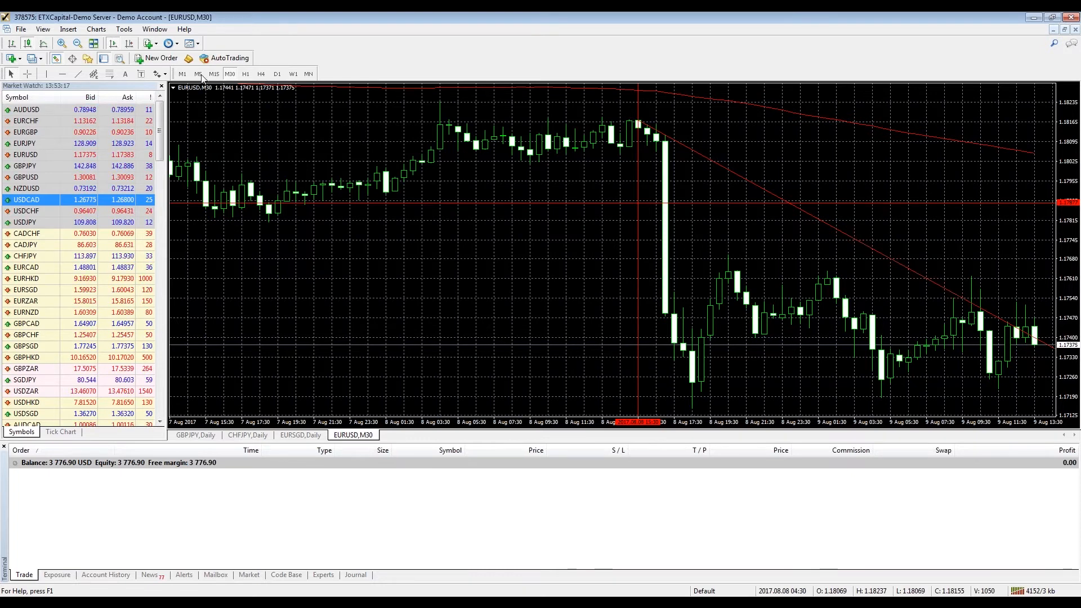
click(277, 74)
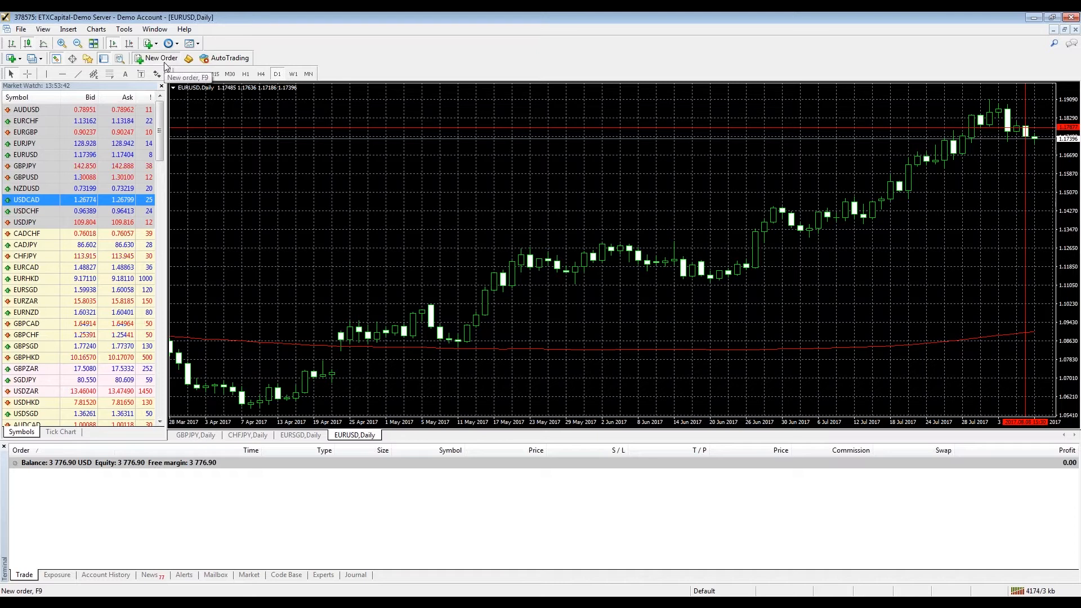
- Buy 0.10 lots of EURUSD with market execution and dismiss the confirmation
click(157, 58)
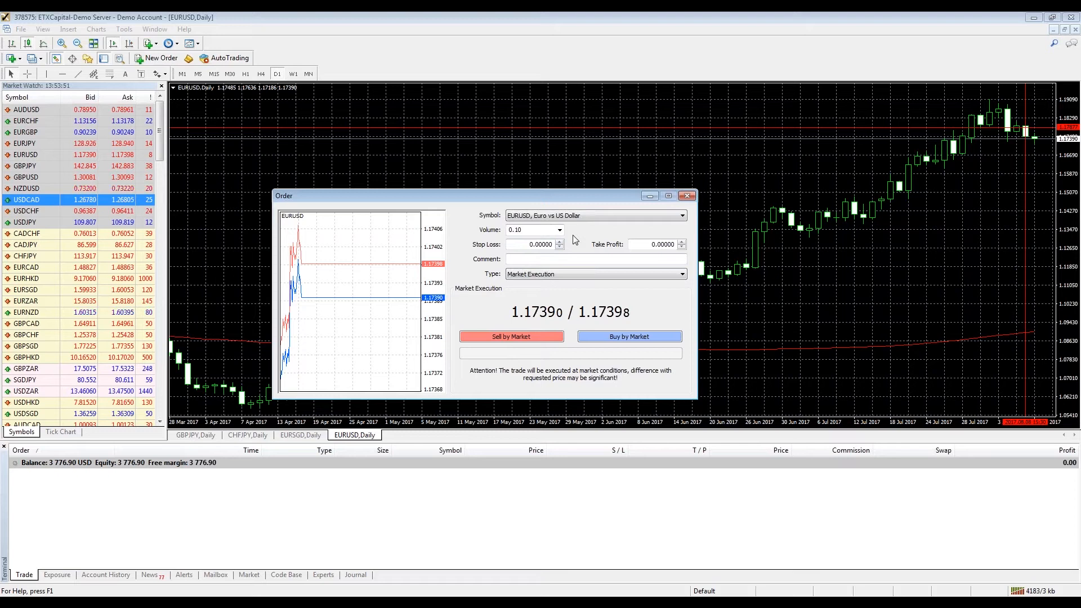
mouse_move(705, 249)
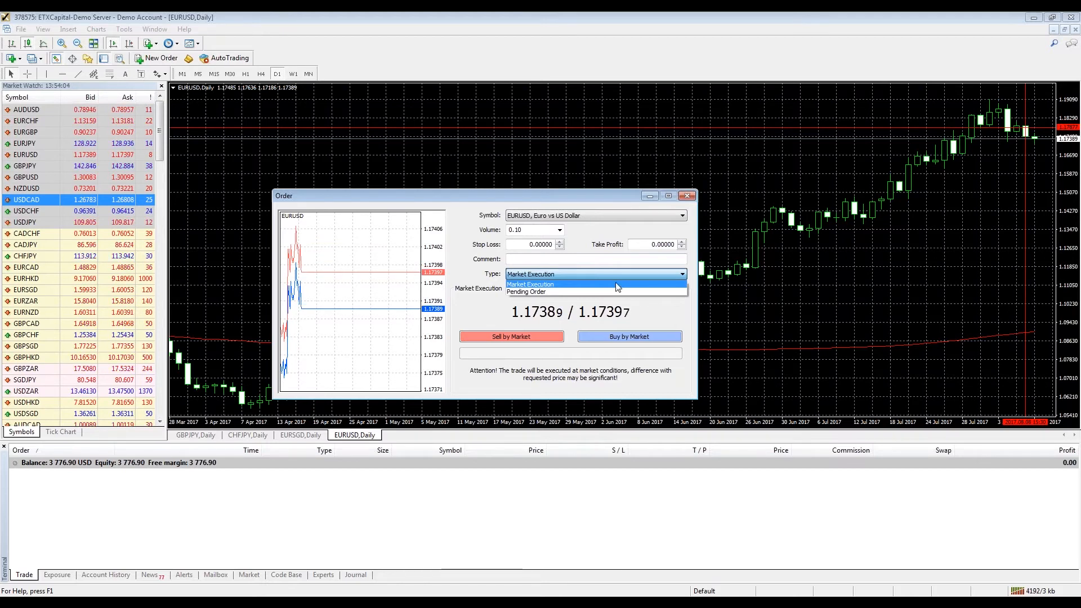
click(530, 284)
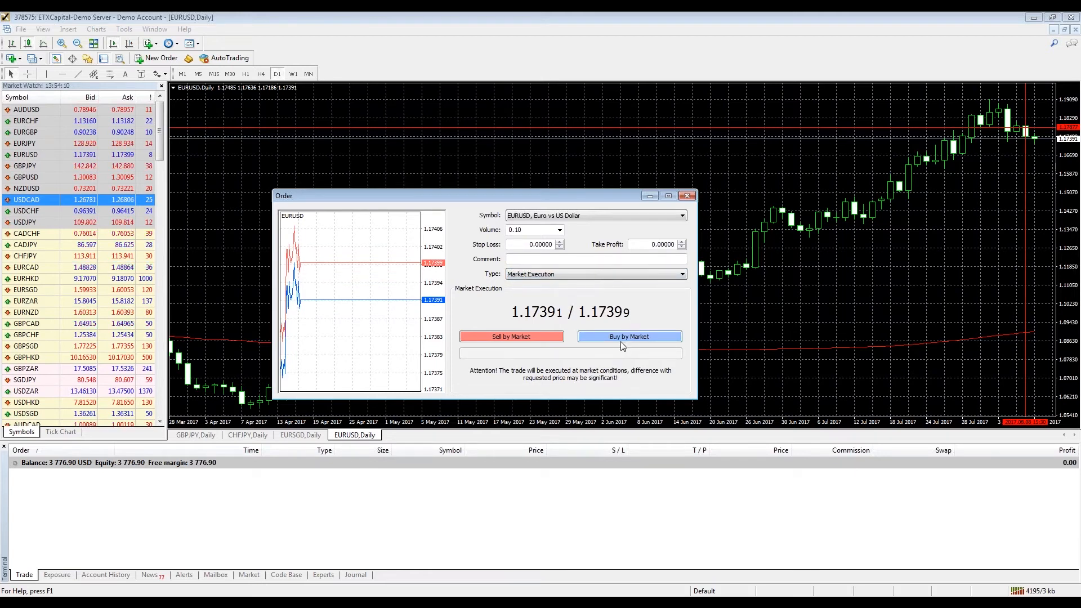
click(628, 336)
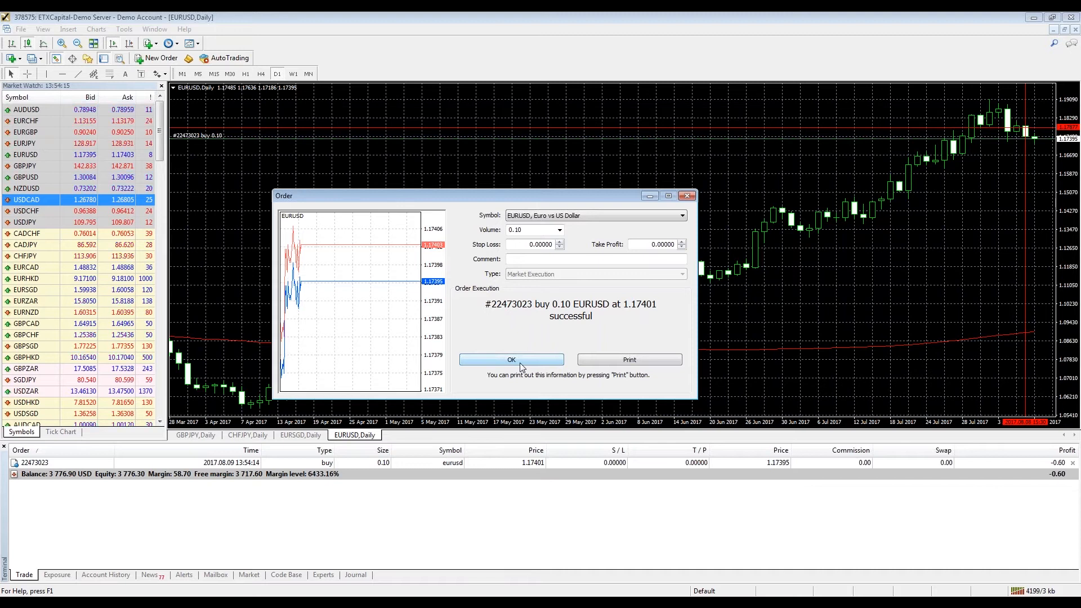
click(510, 359)
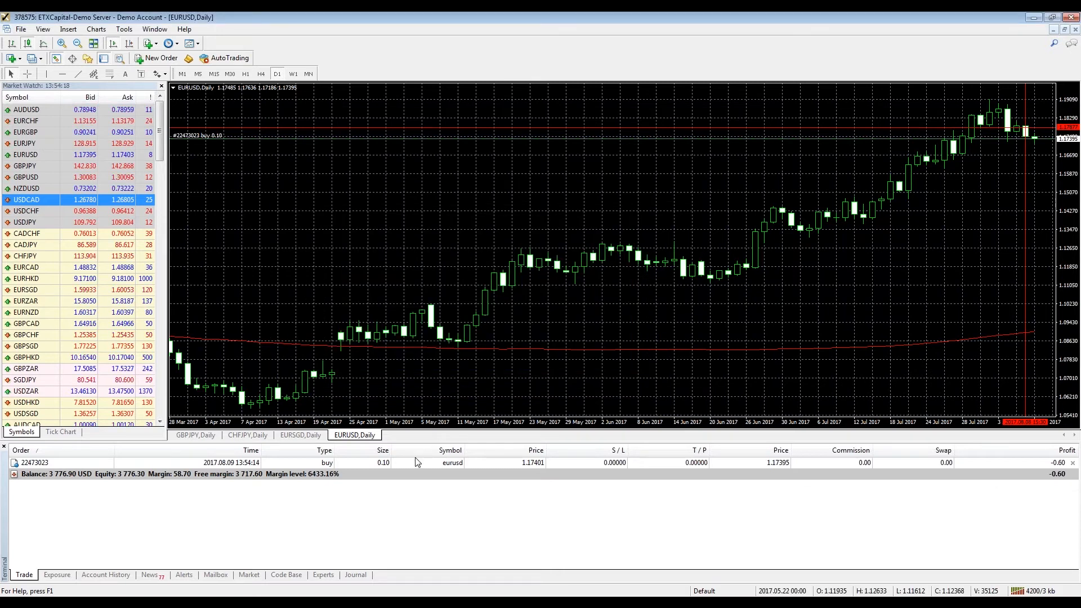
mouse_move(808, 337)
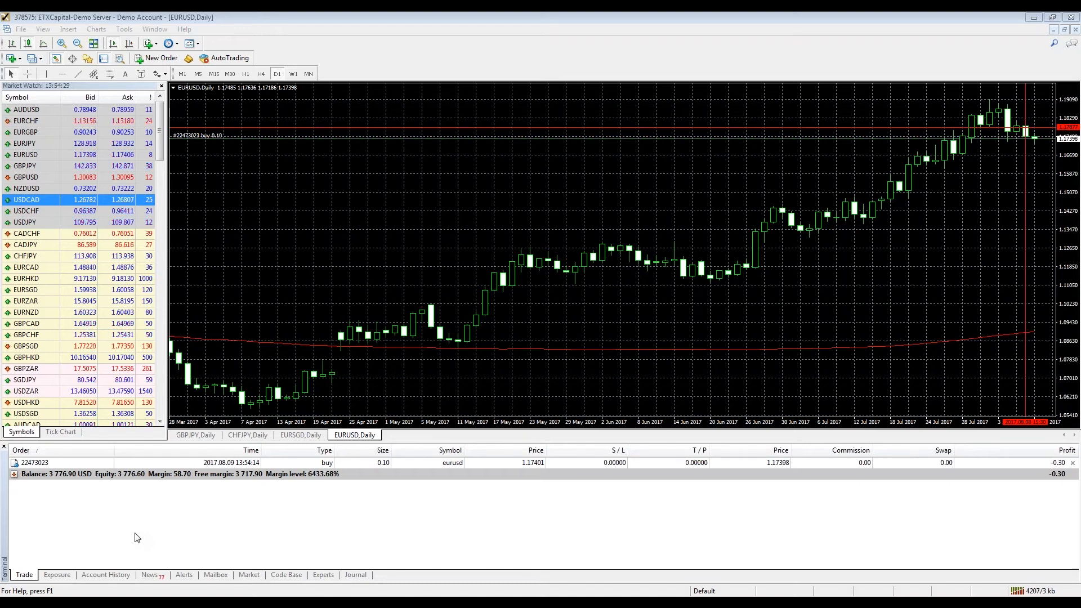
mouse_move(531, 406)
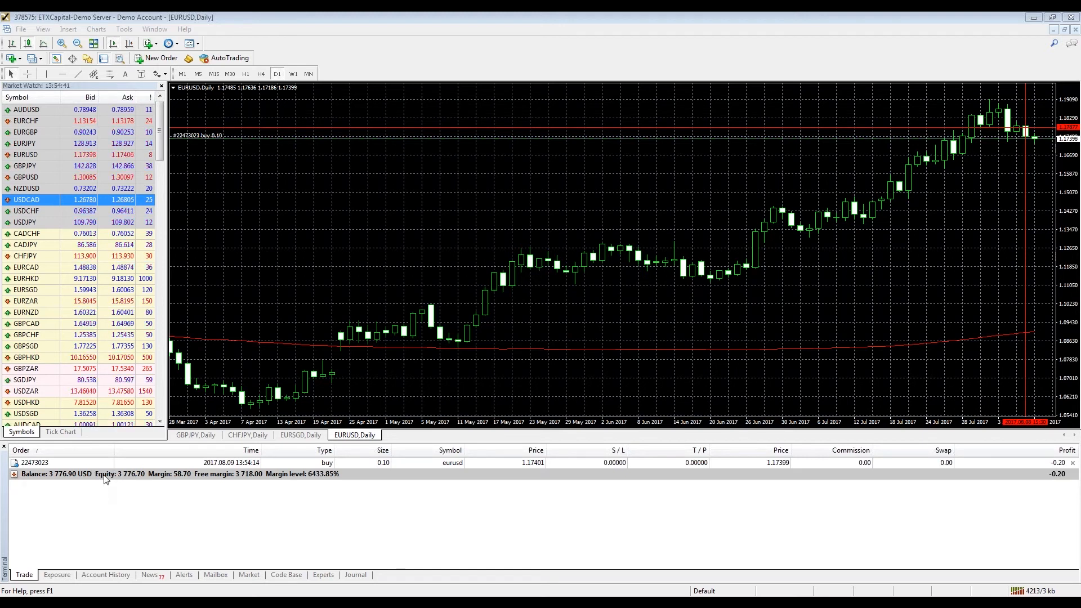
- Open the running EURUSD trade from the Trade tab and close it by market
double_click(34, 463)
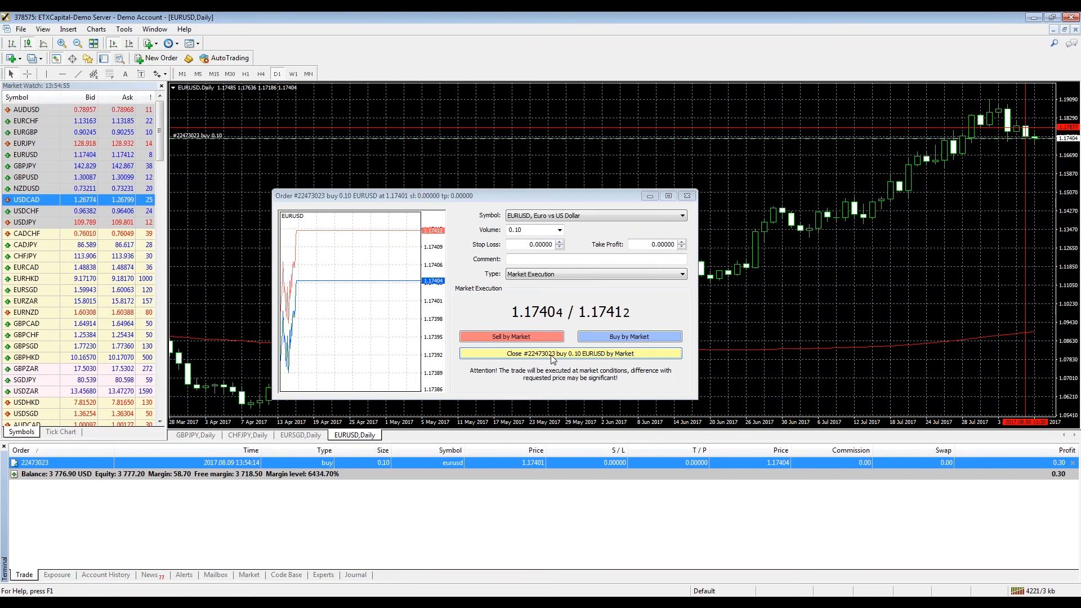
click(569, 353)
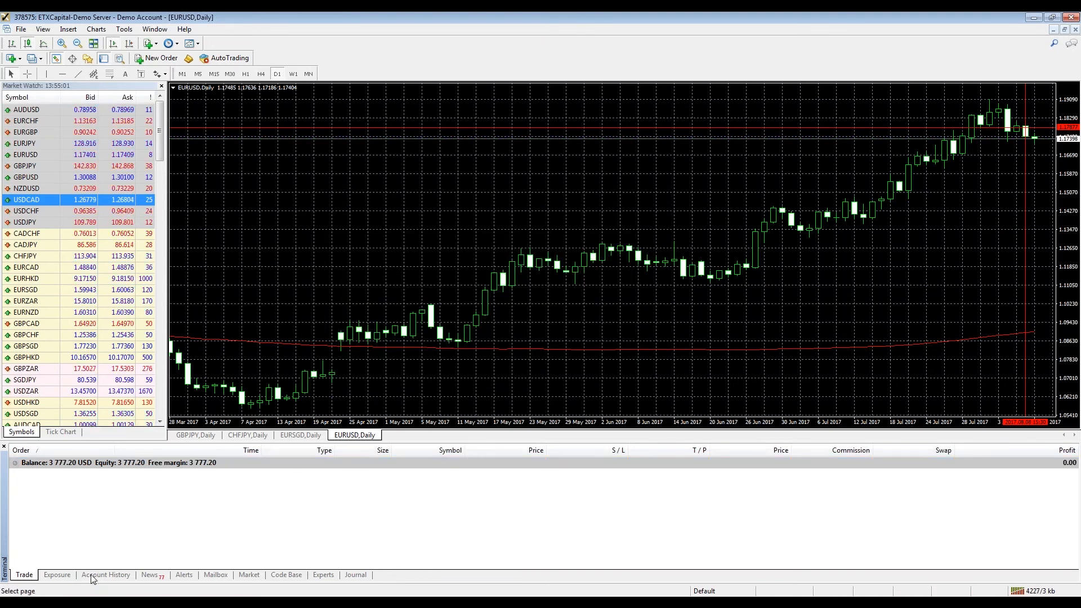
click(104, 574)
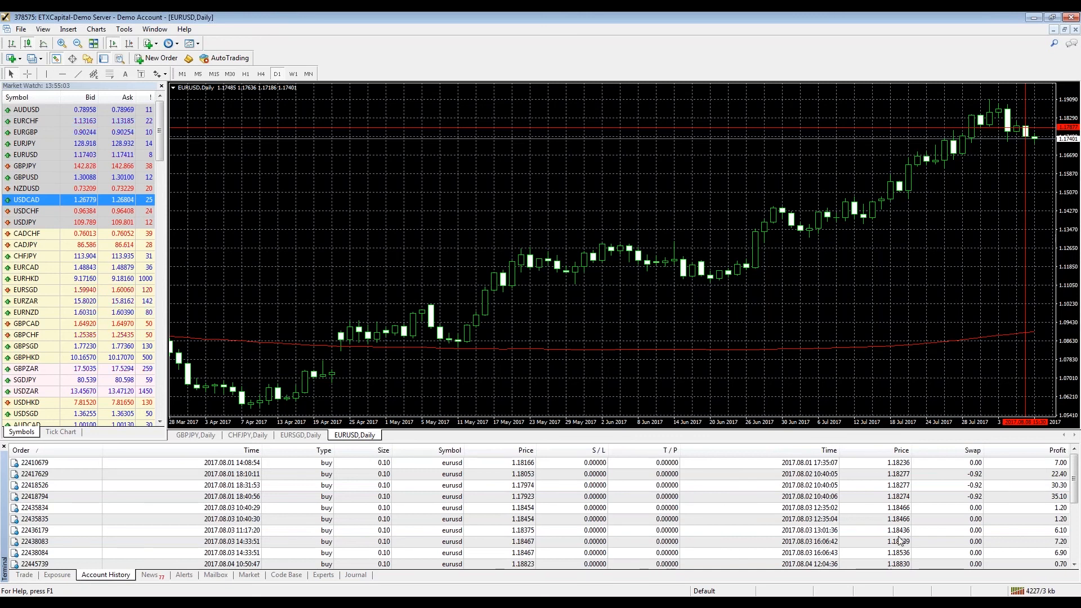
scroll(down, 3)
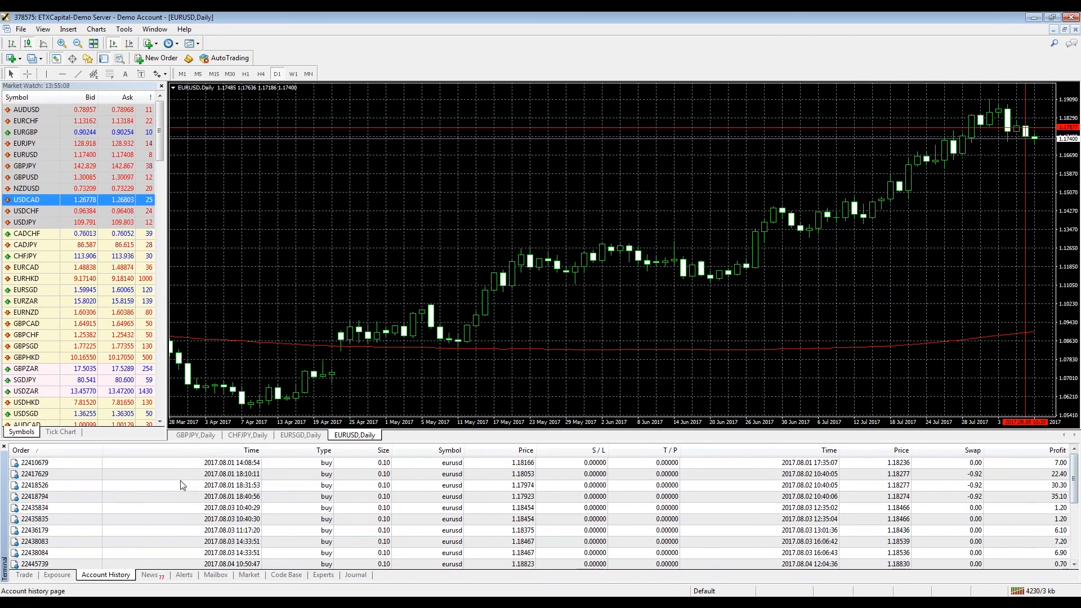
right_click(35, 485)
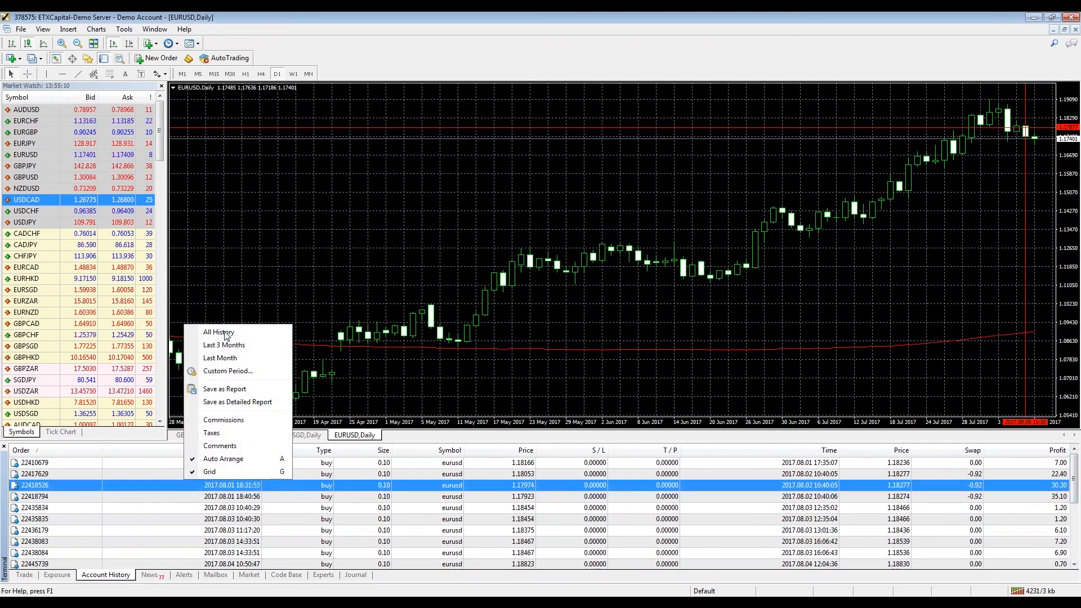
click(217, 332)
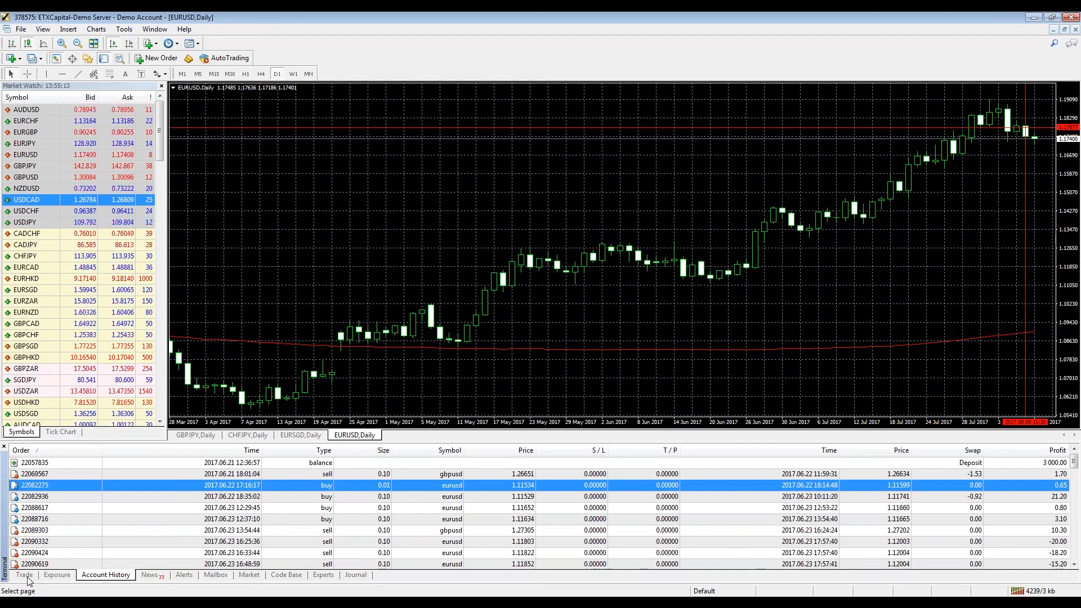
click(25, 574)
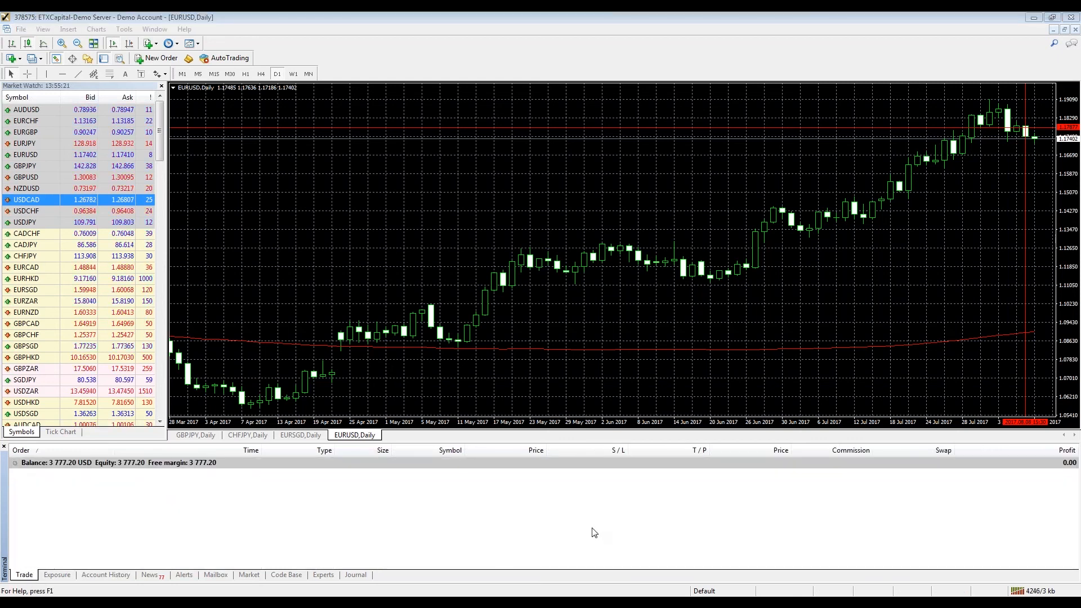